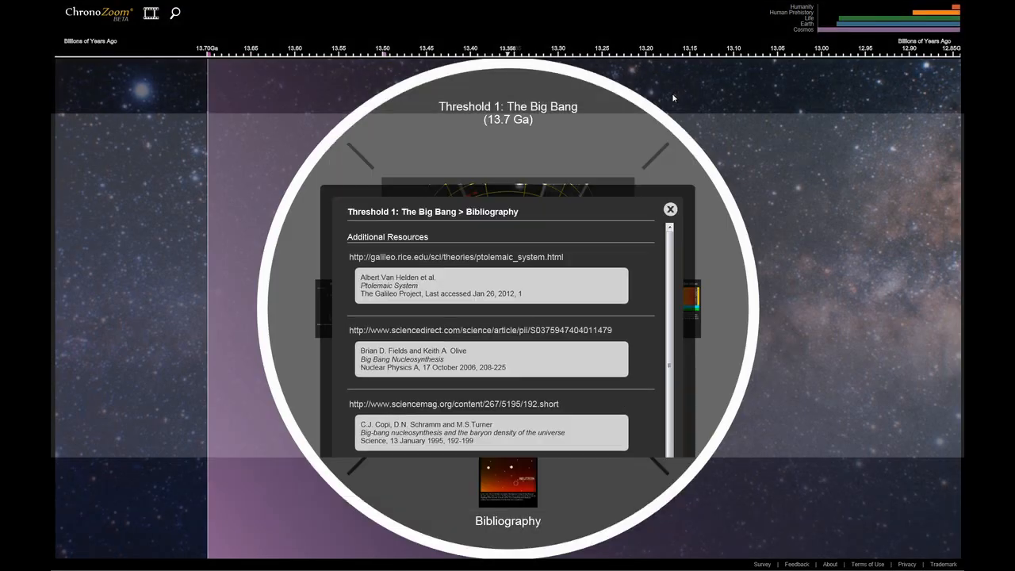
Close the Big Bang bibliography to return to the timeline of early-universe Threshold exhibits
left_click(669, 209)
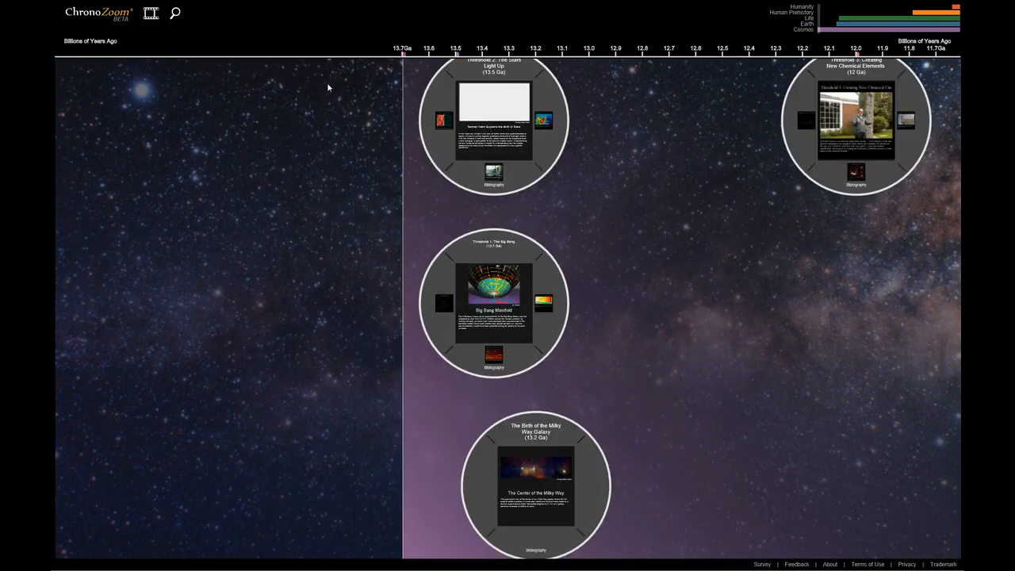